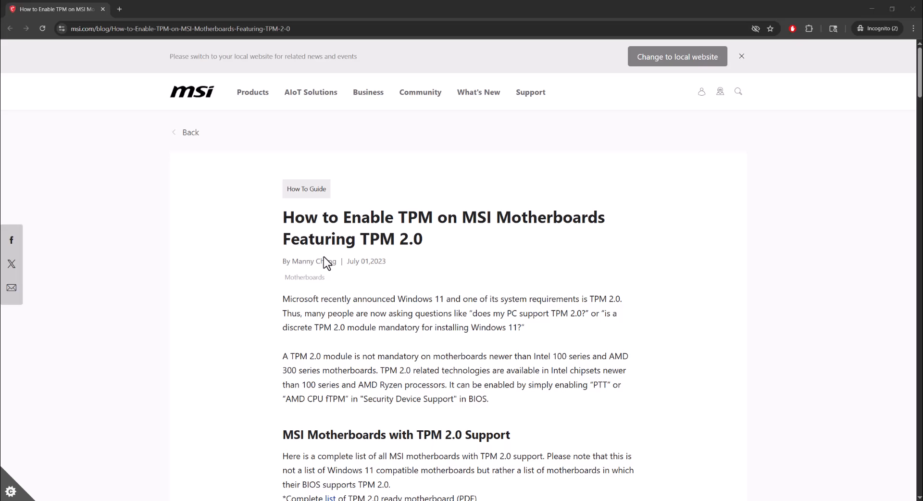
scroll(down, 3)
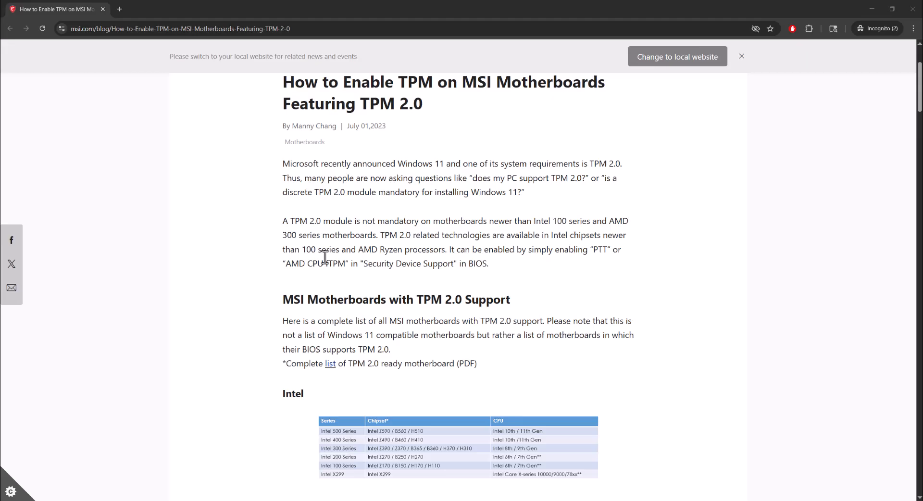
scroll(down, 3)
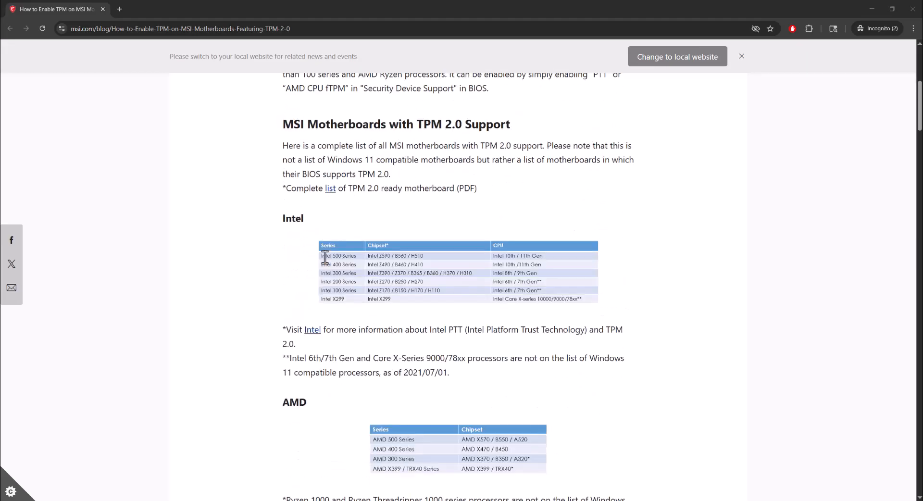
scroll(down, 3)
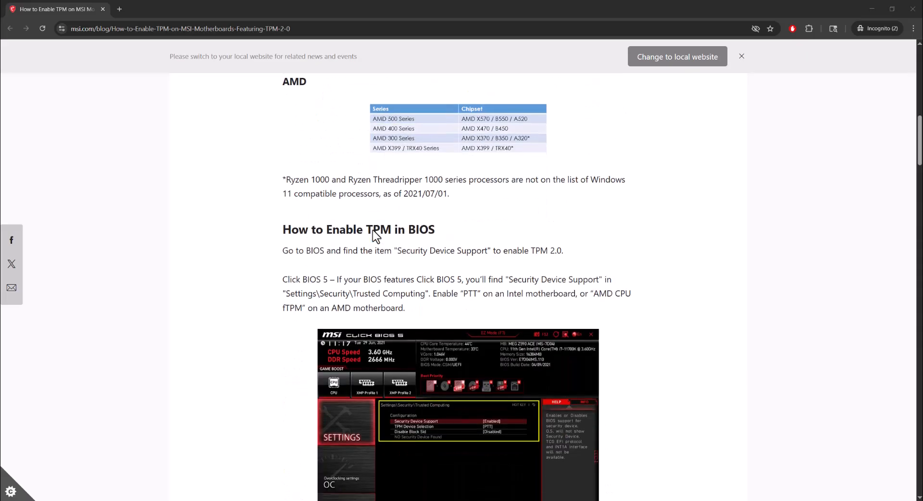
scroll(down, 3)
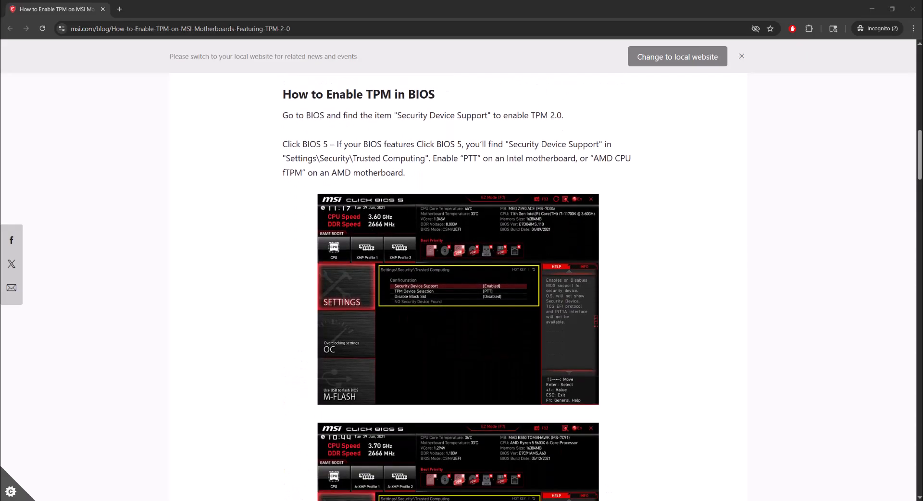
mouse_move(260, 204)
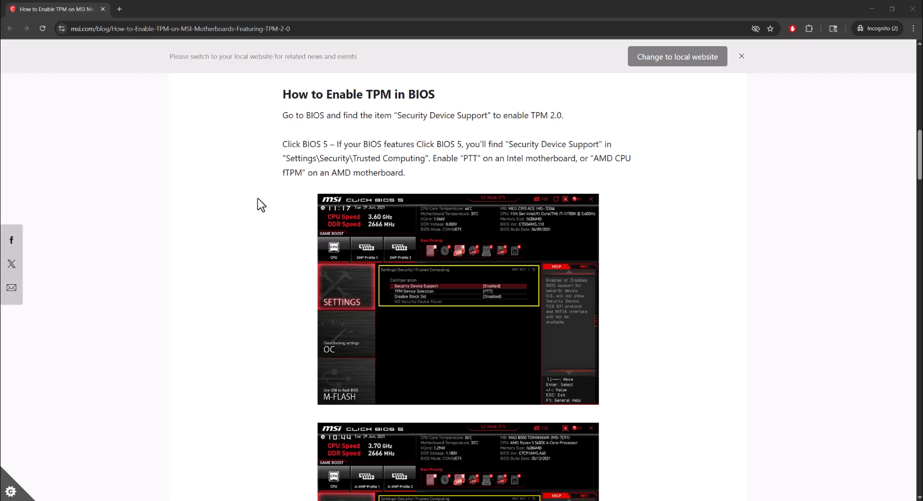
scroll(down, 3)
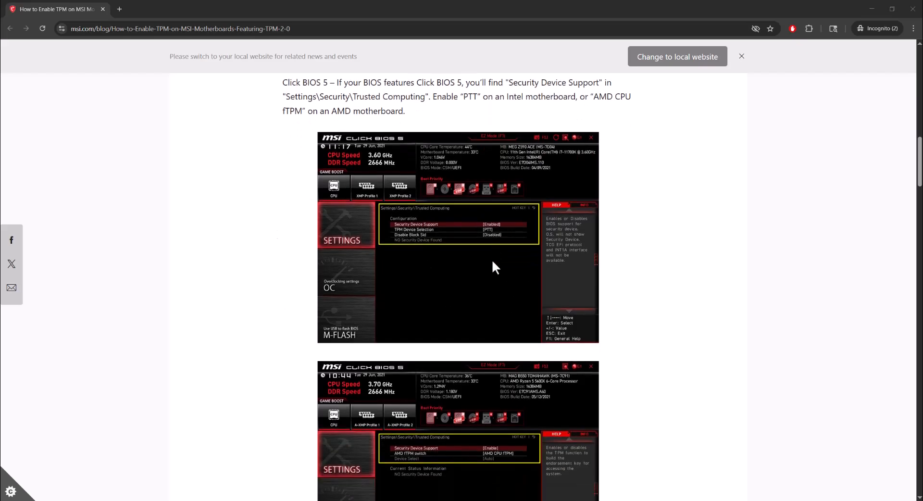
scroll(down, 3)
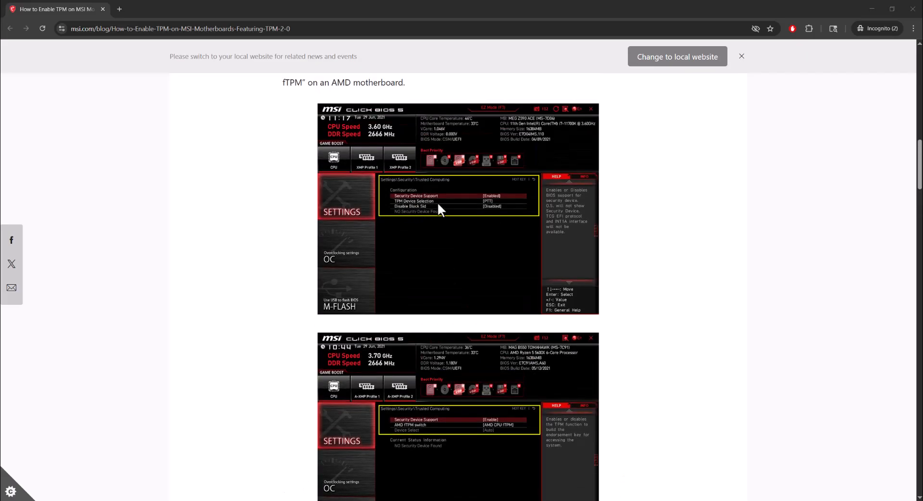
scroll(down, 3)
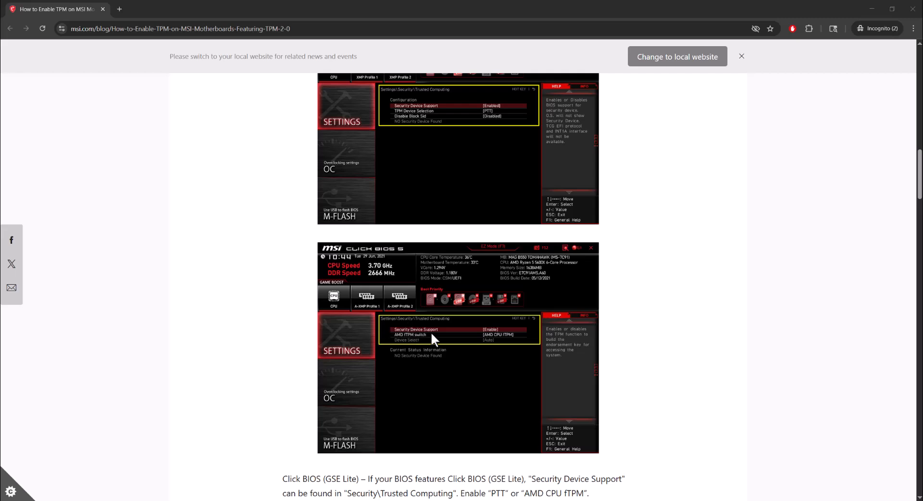
mouse_move(504, 319)
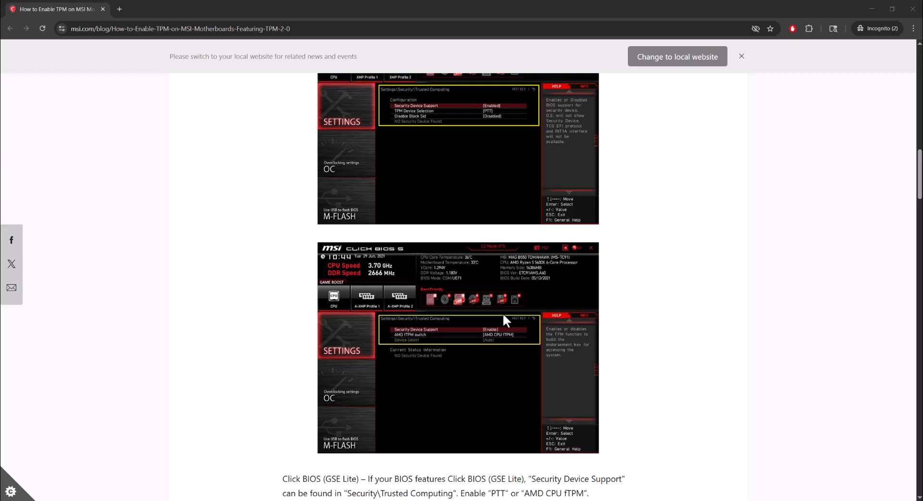
scroll(down, 3)
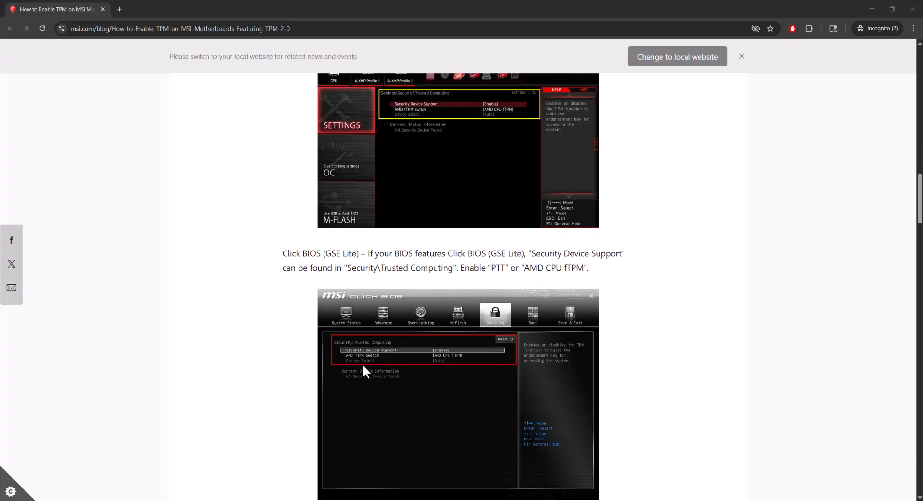
scroll(down, 3)
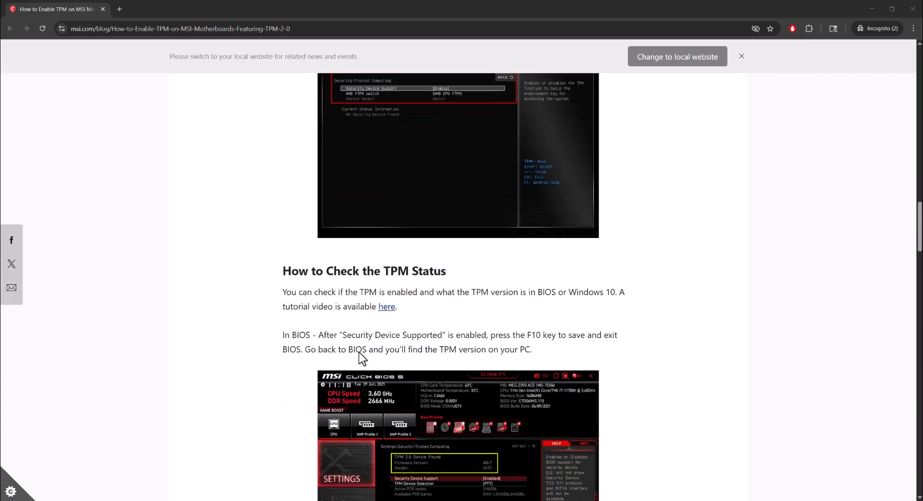
scroll(down, 3)
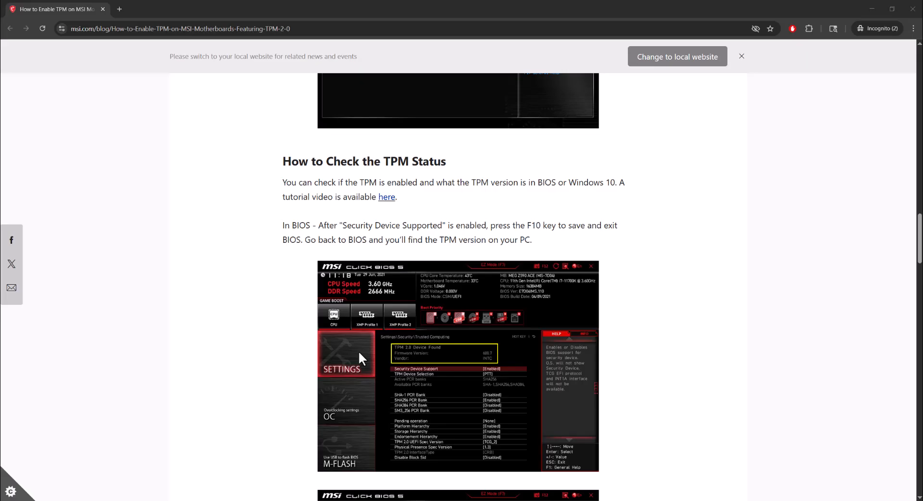
scroll(down, 3)
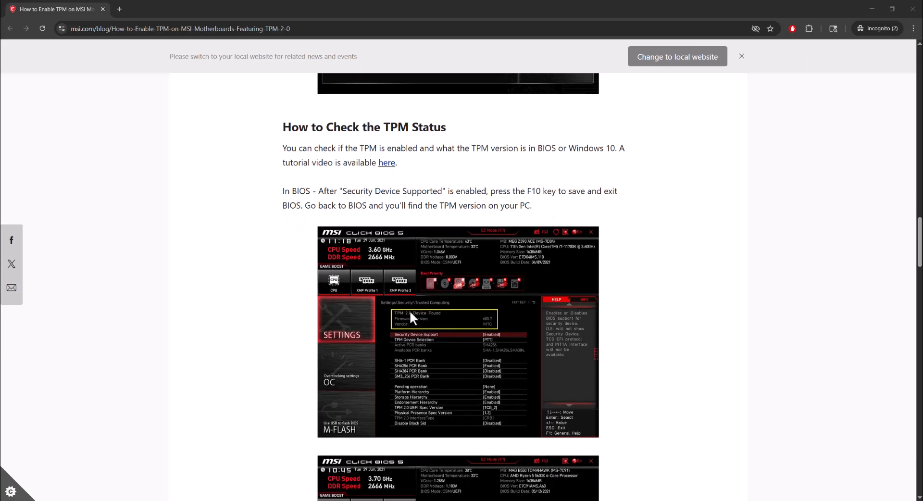
scroll(down, 3)
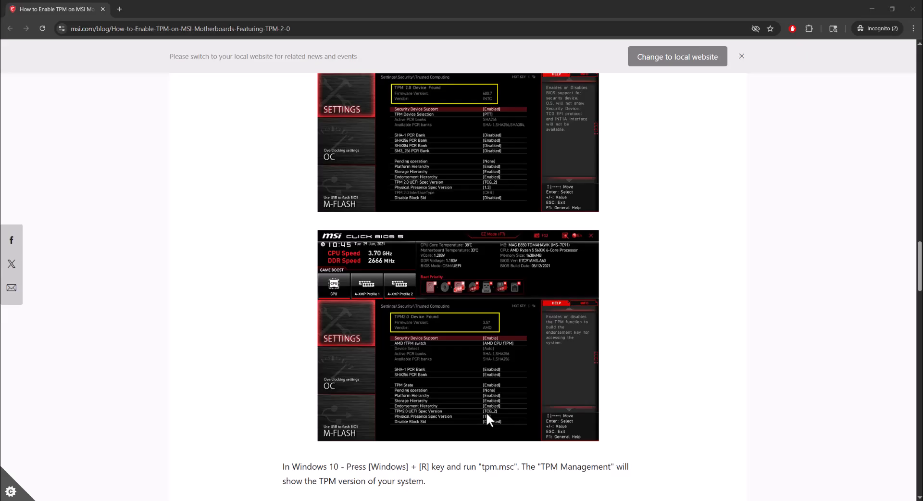
mouse_move(491, 389)
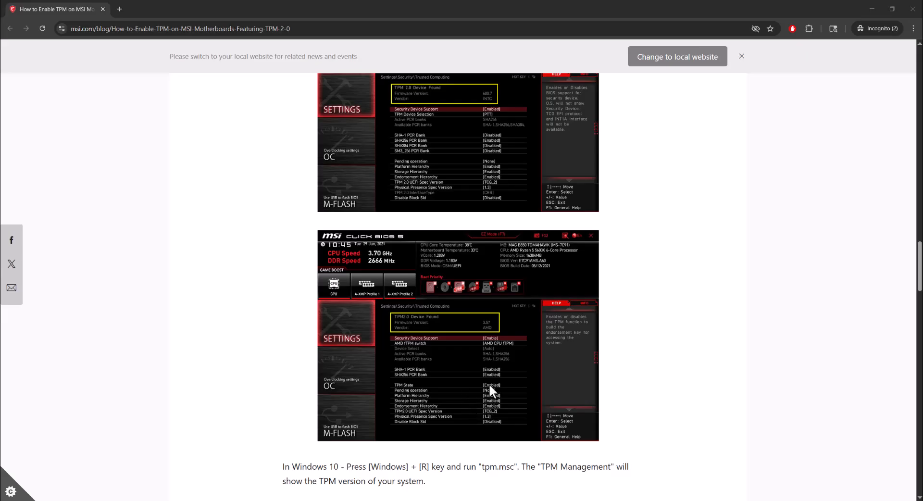